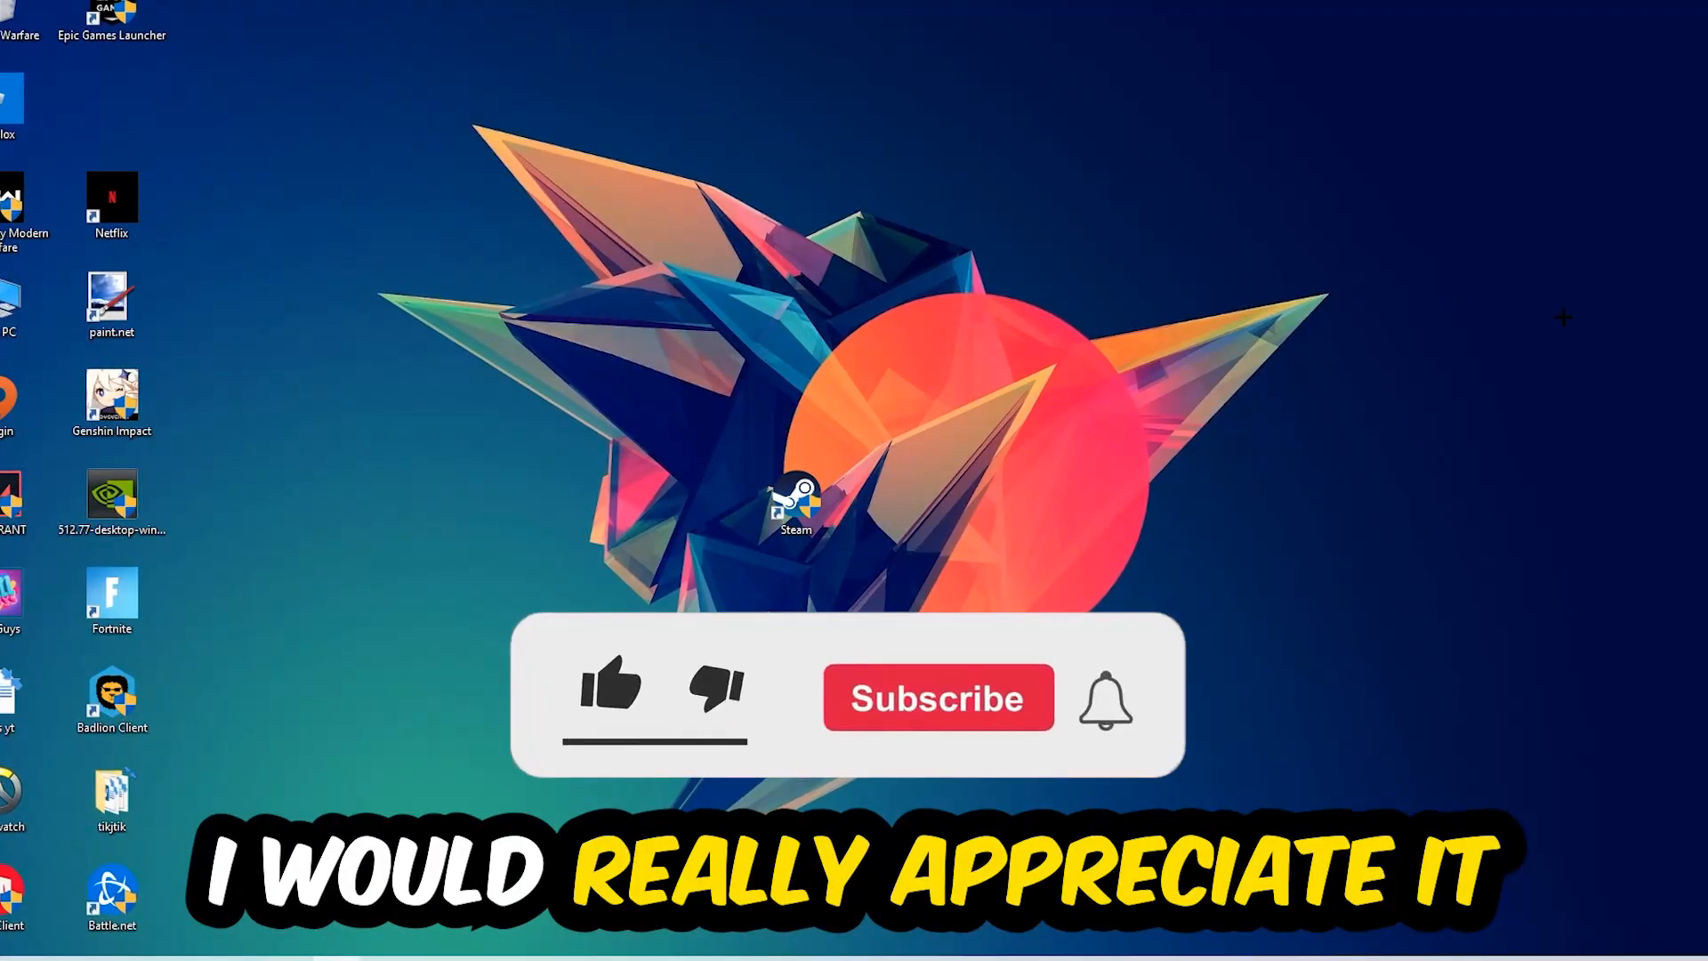
- Open Task Manager maximized, sort processes by CPU, and right-click a heavy process
click(611, 694)
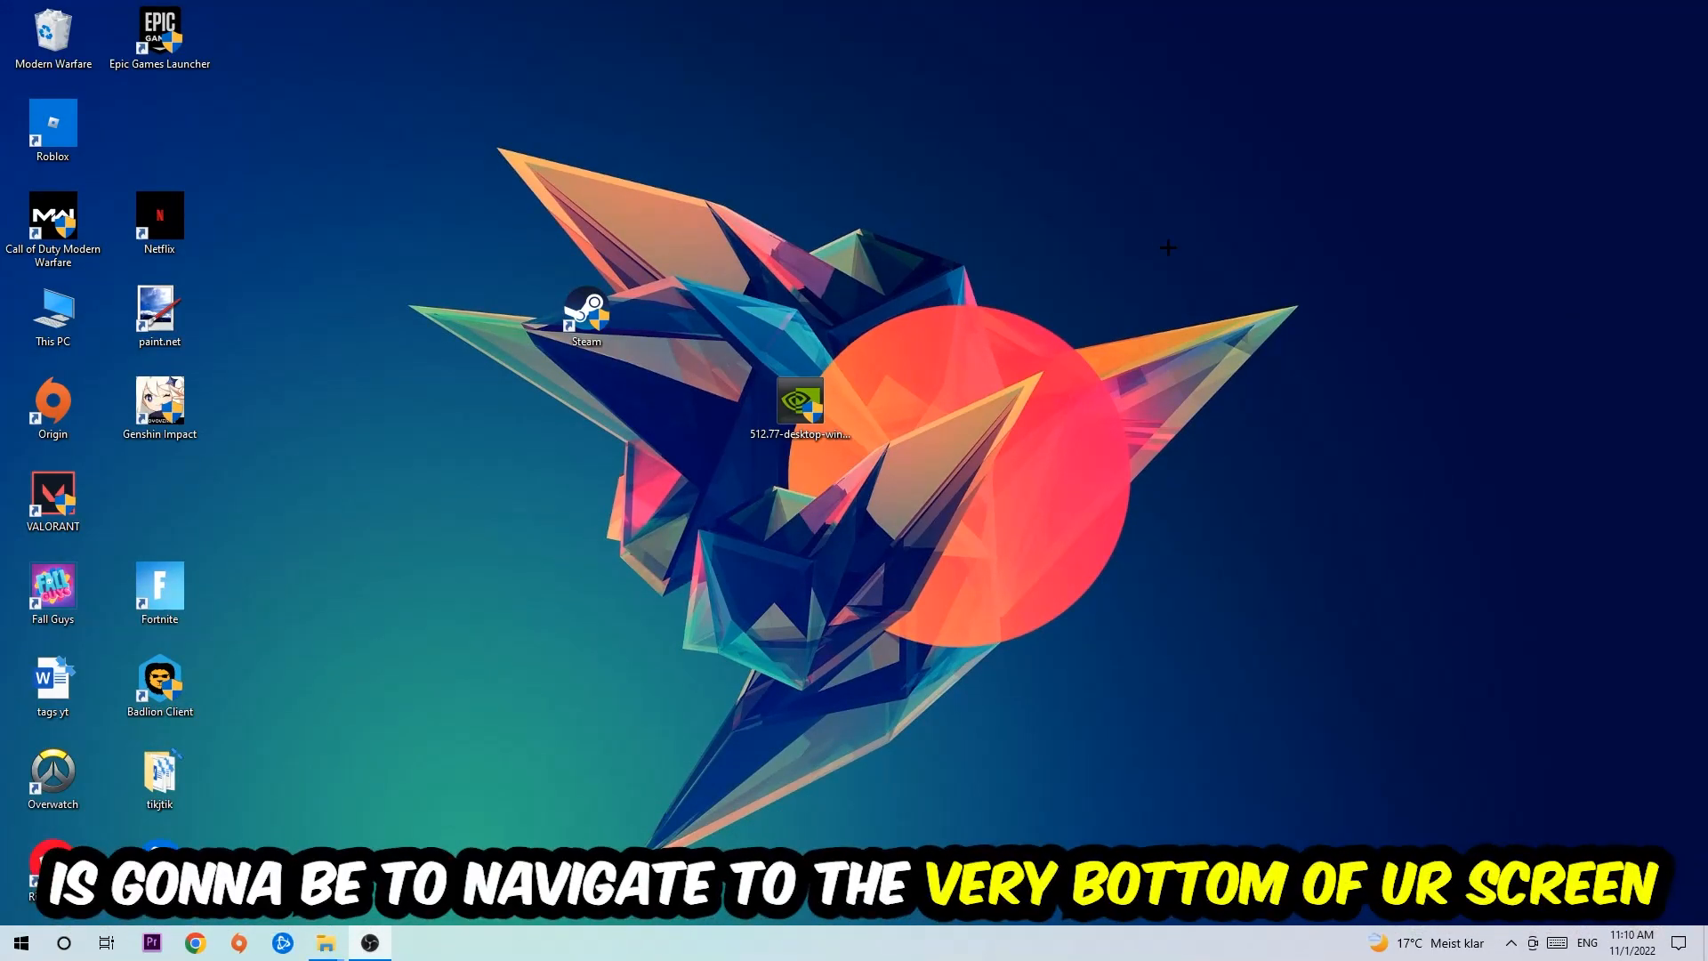
mouse_move(809, 193)
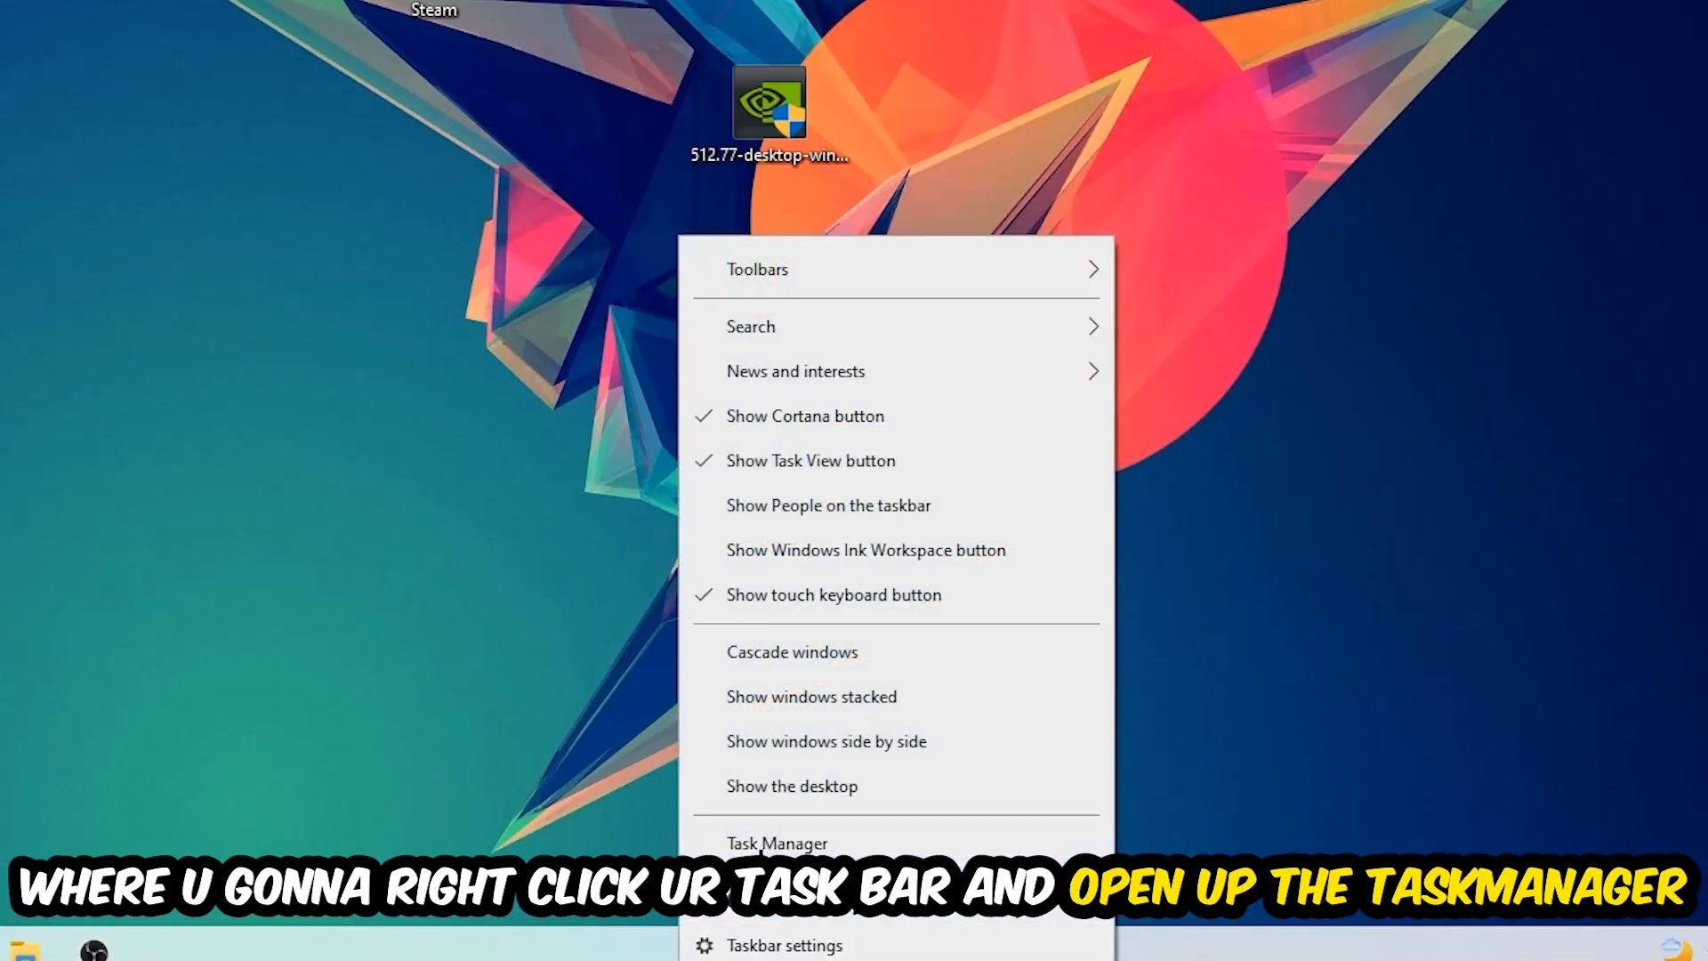
click(776, 843)
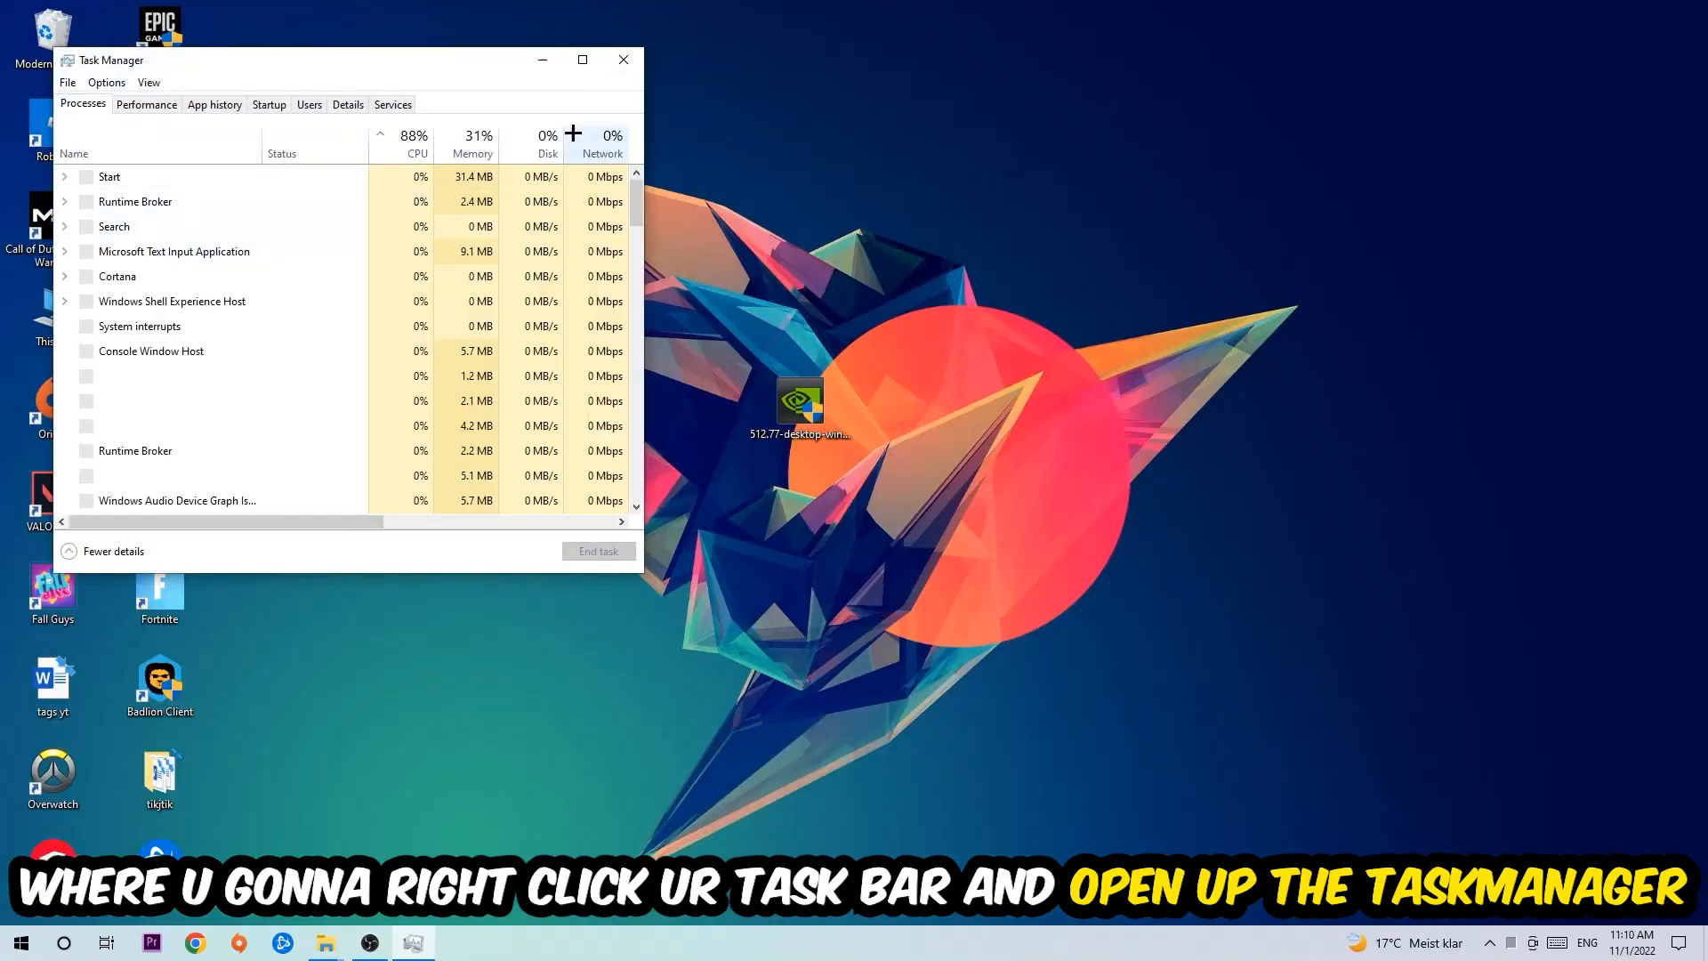
click(582, 59)
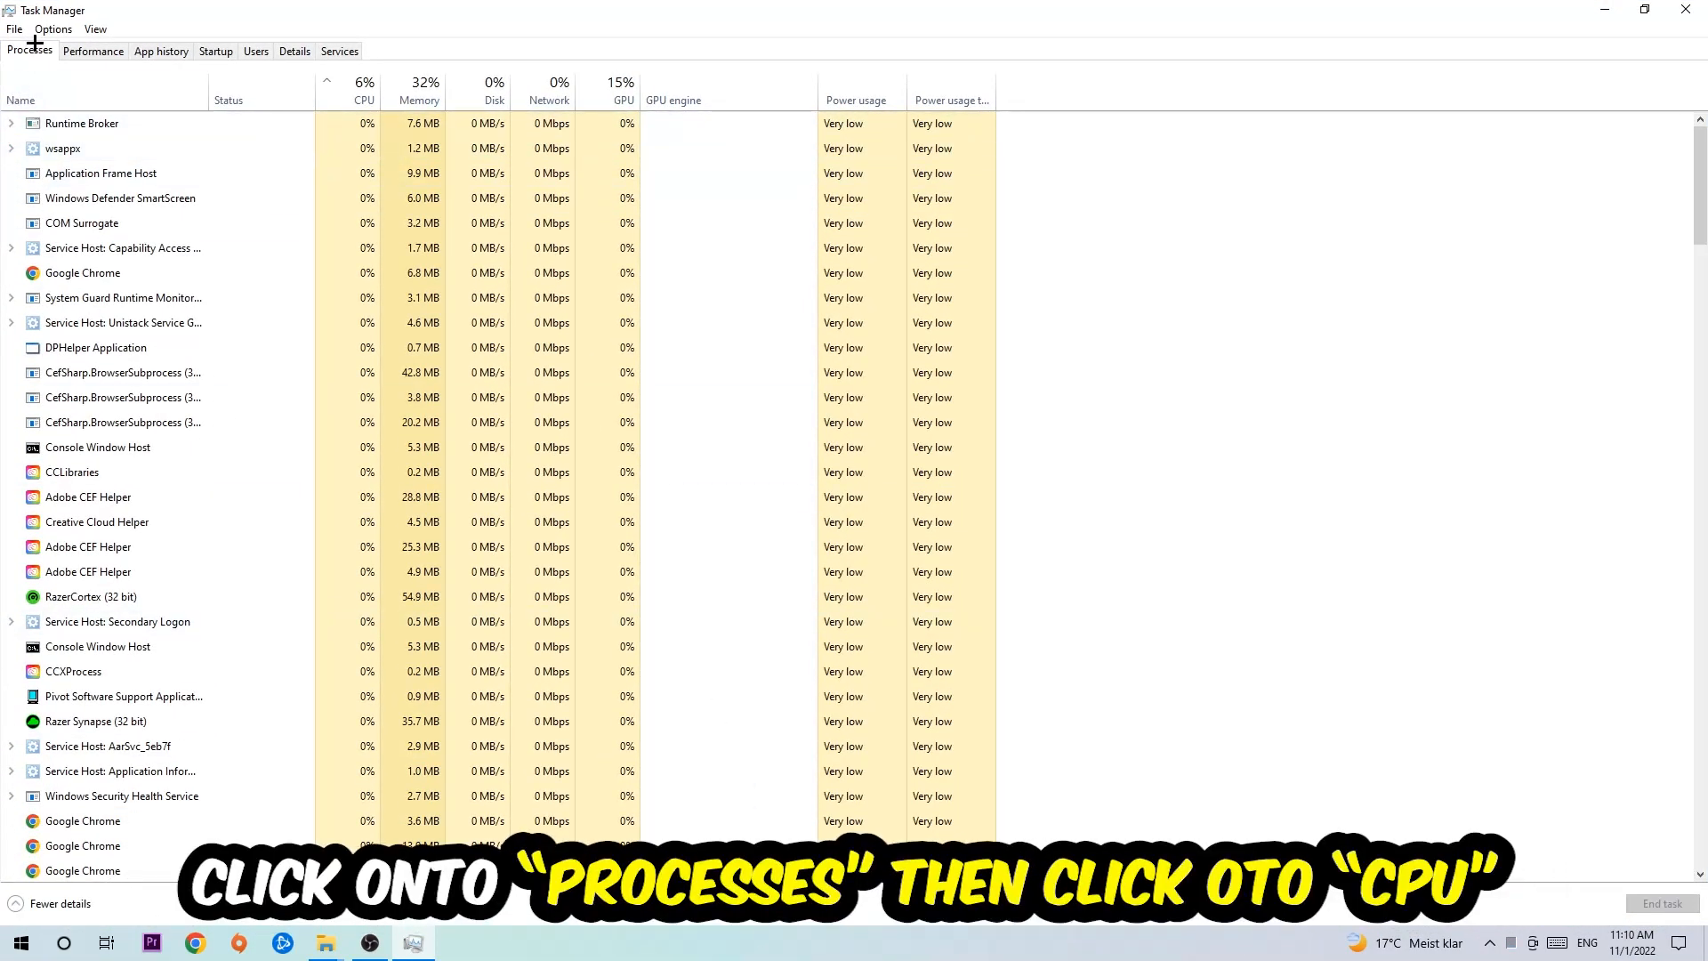
click(363, 91)
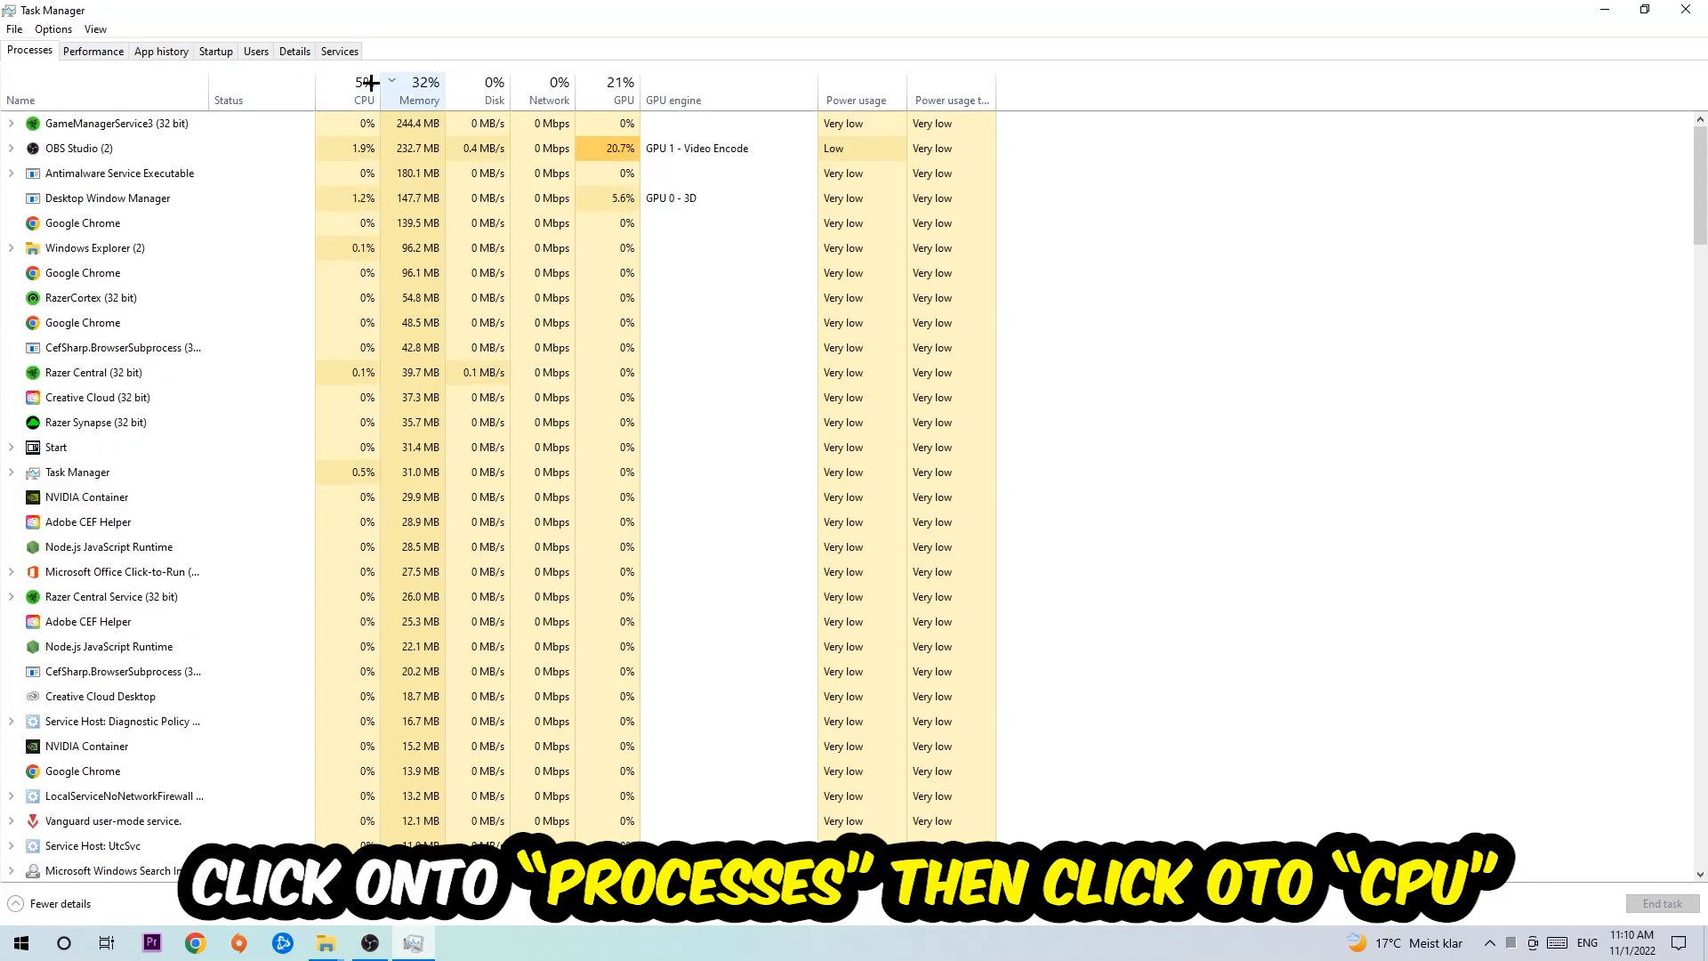
click(363, 101)
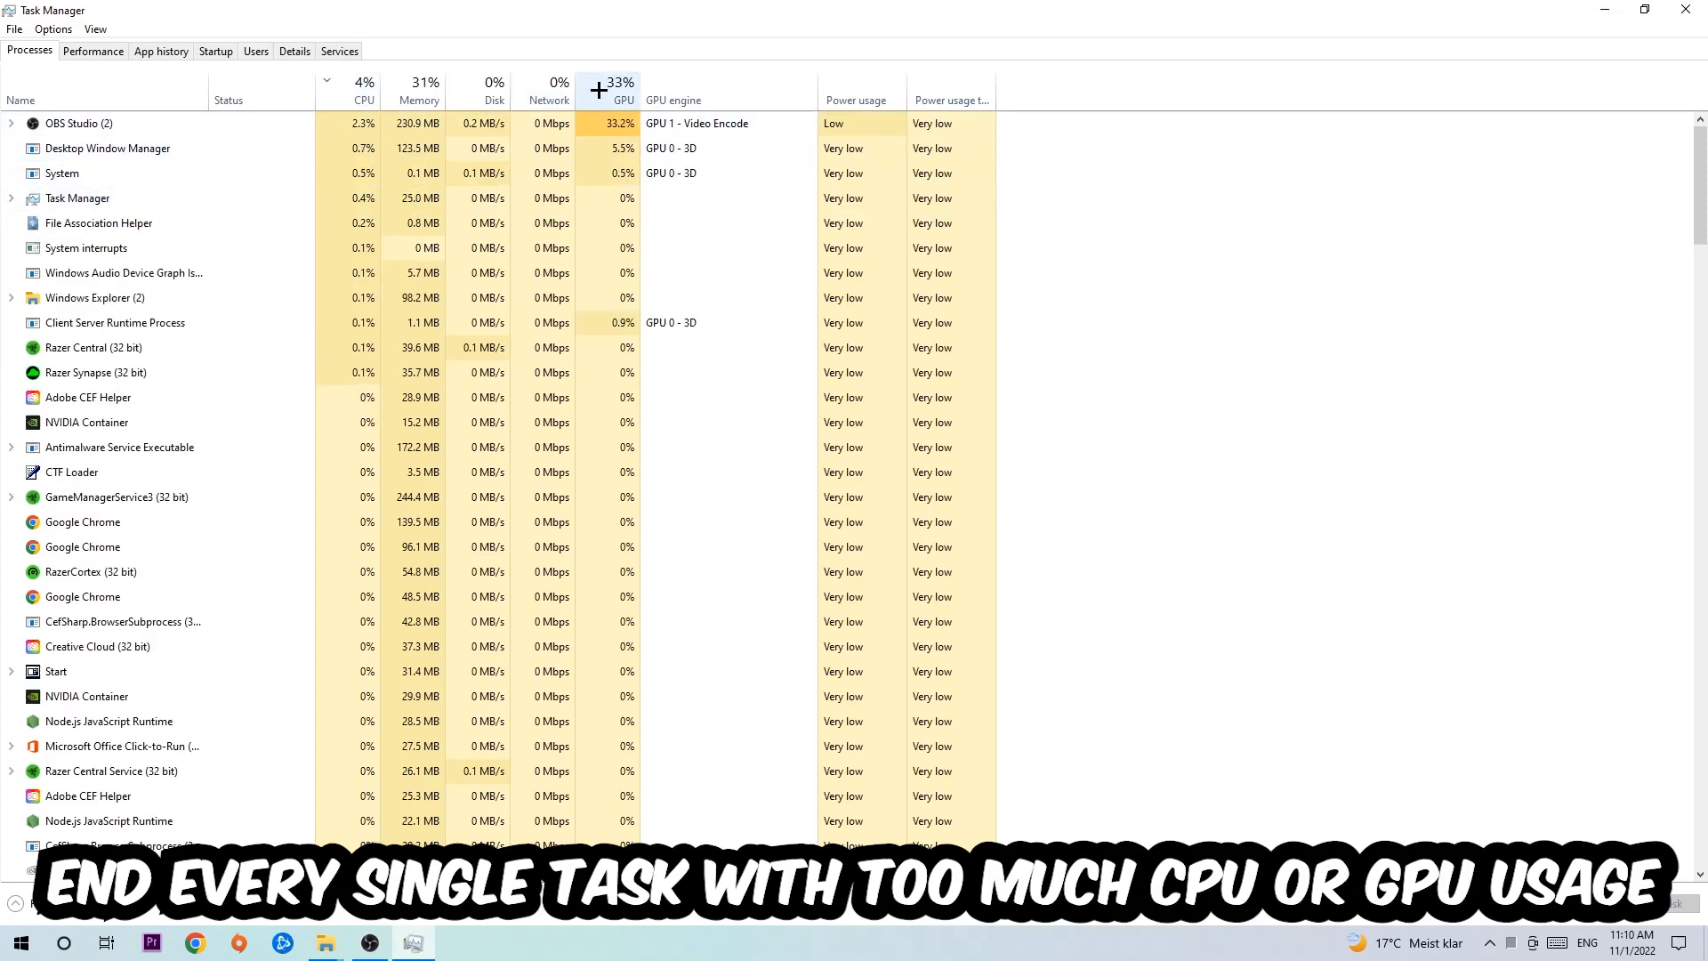
right_click(78, 123)
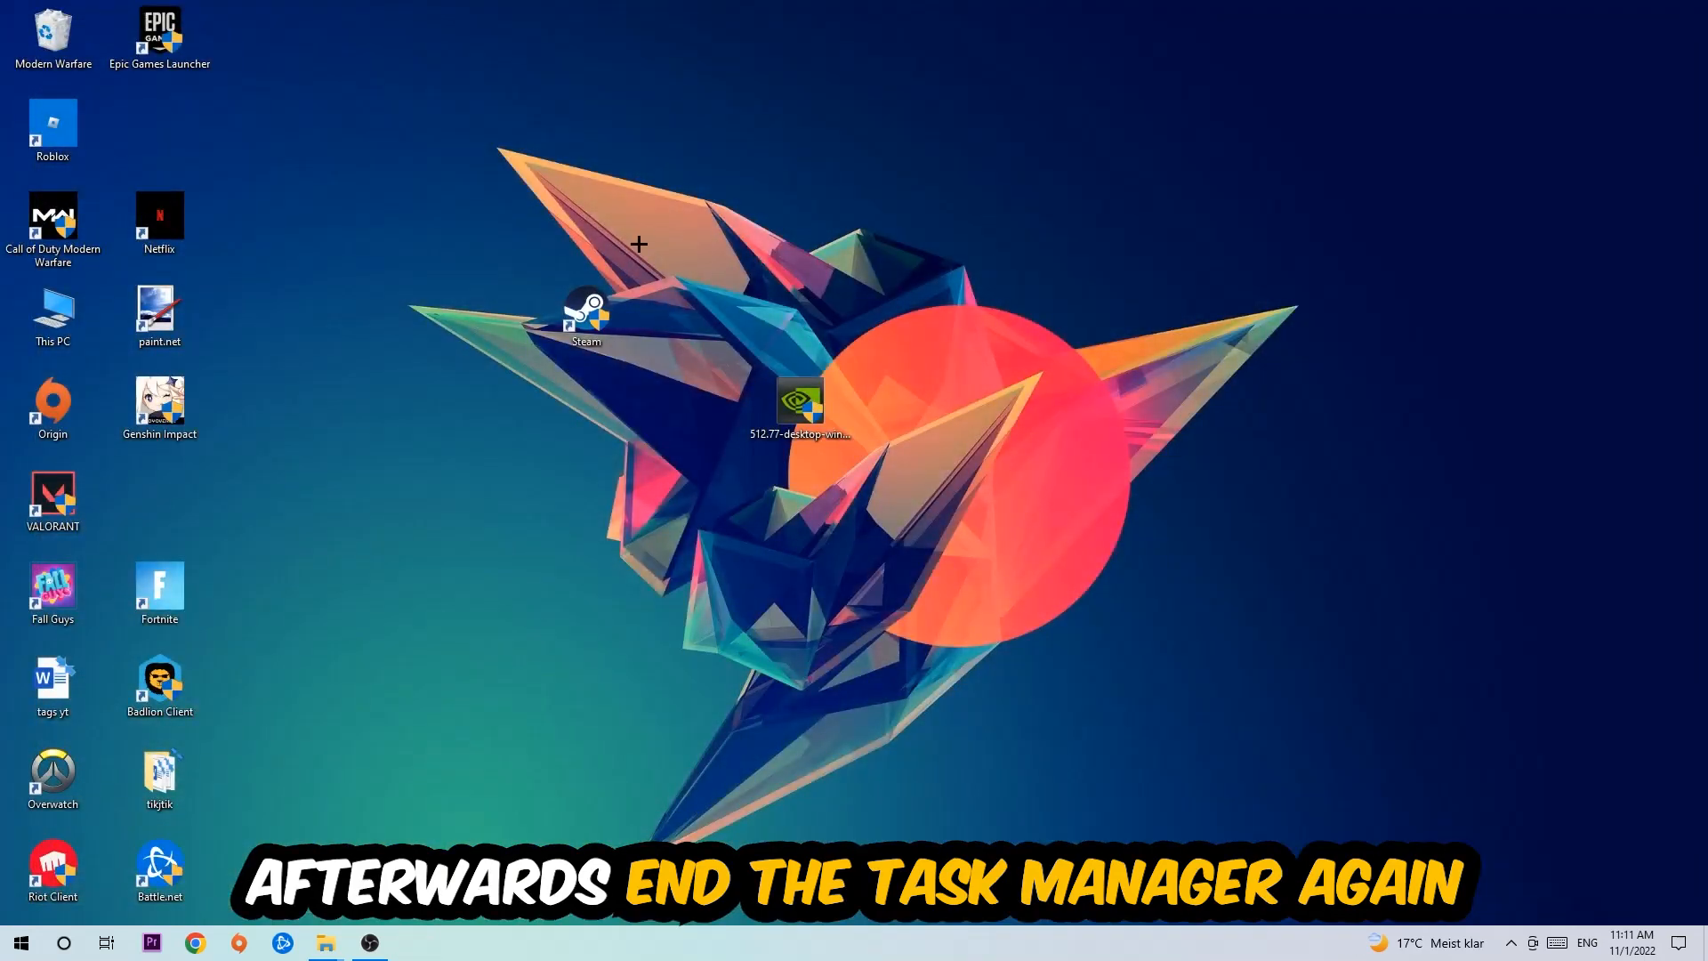
mouse_move(852, 10)
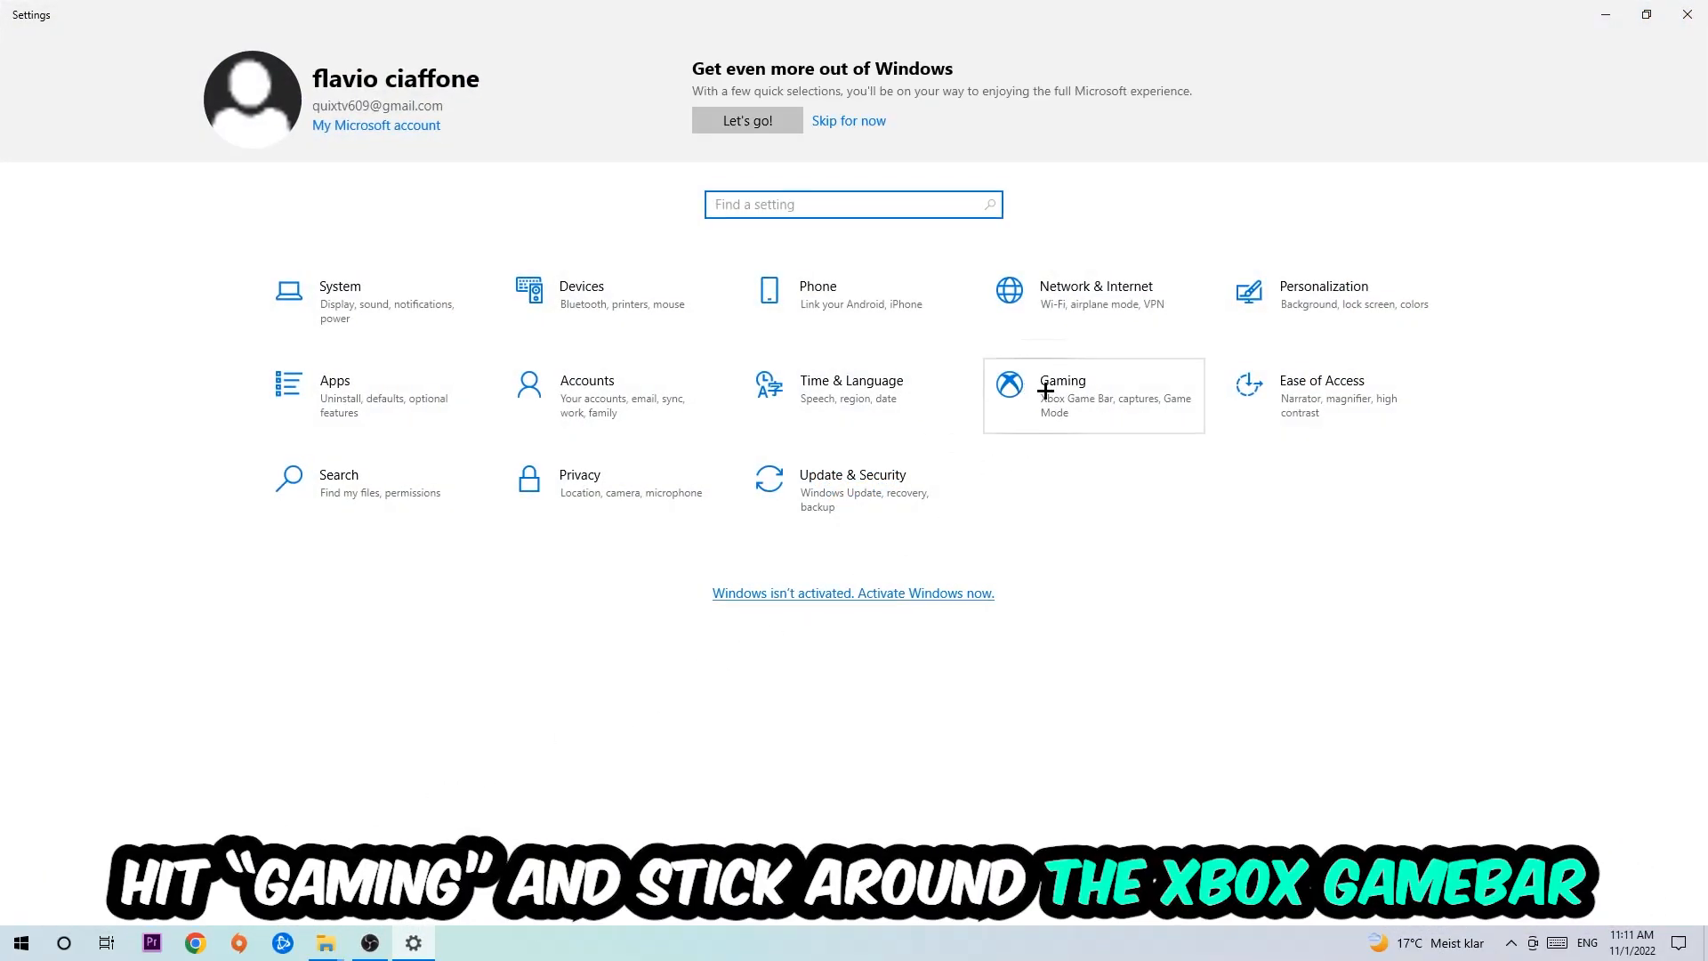
- Open Gaming settings, check Captures for background recording off, then view the Game Mode page
click(1062, 380)
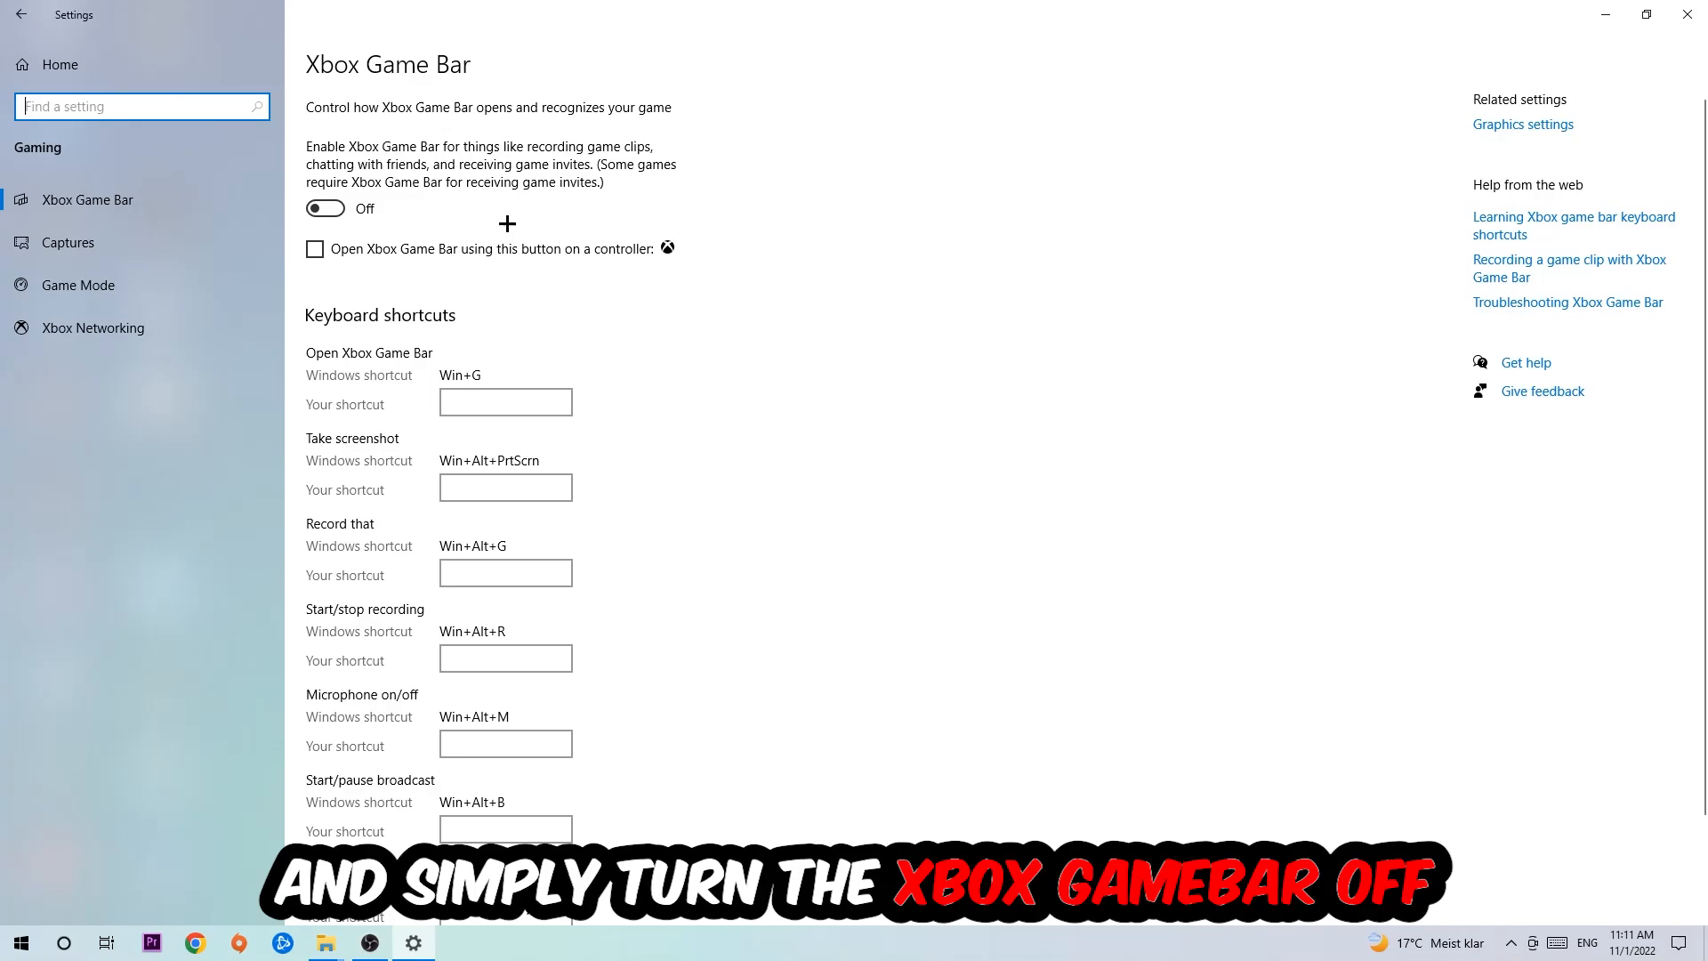
mouse_move(498, 217)
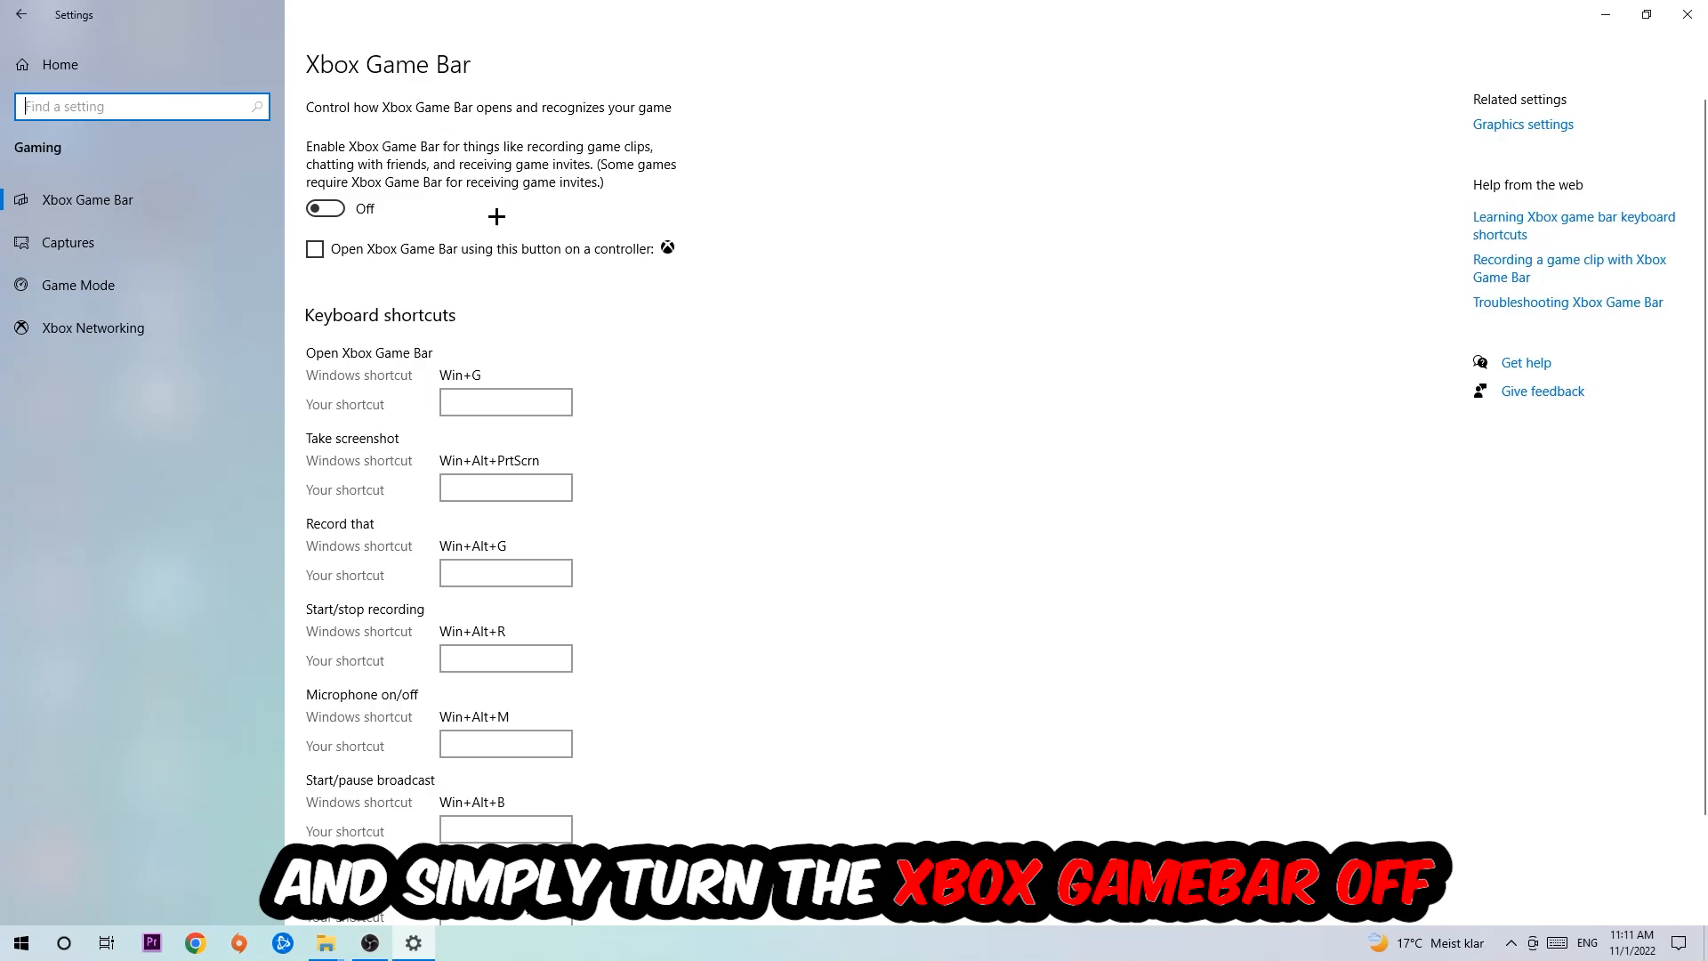
mouse_move(323, 233)
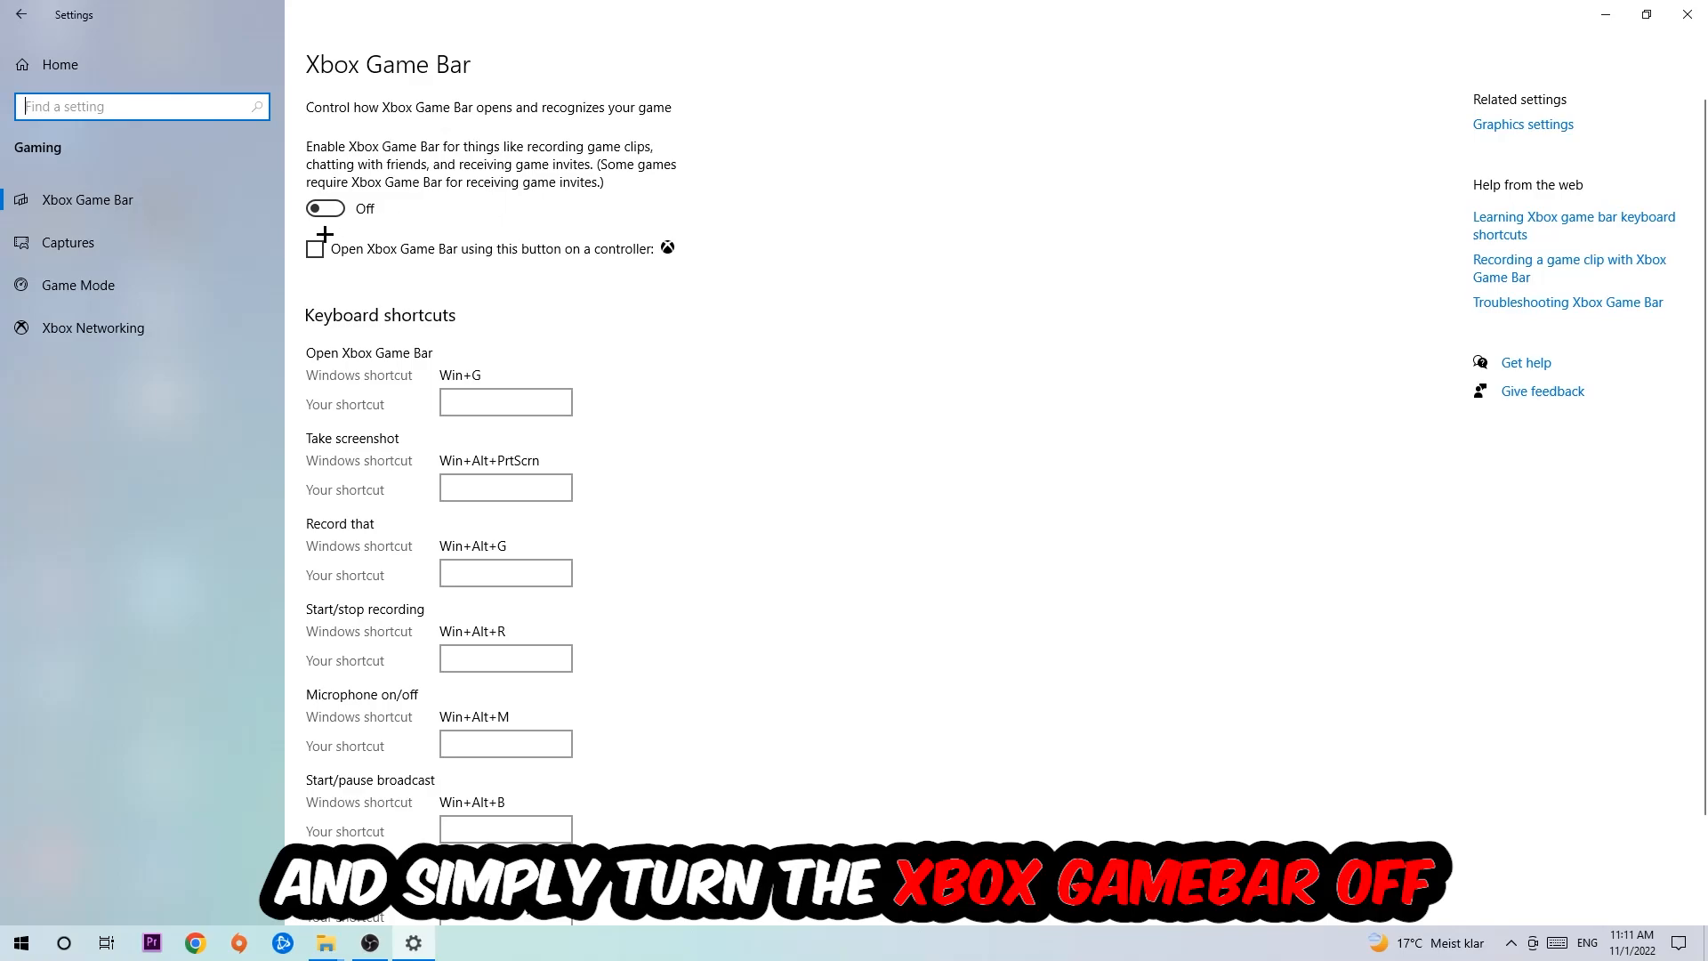
click(68, 242)
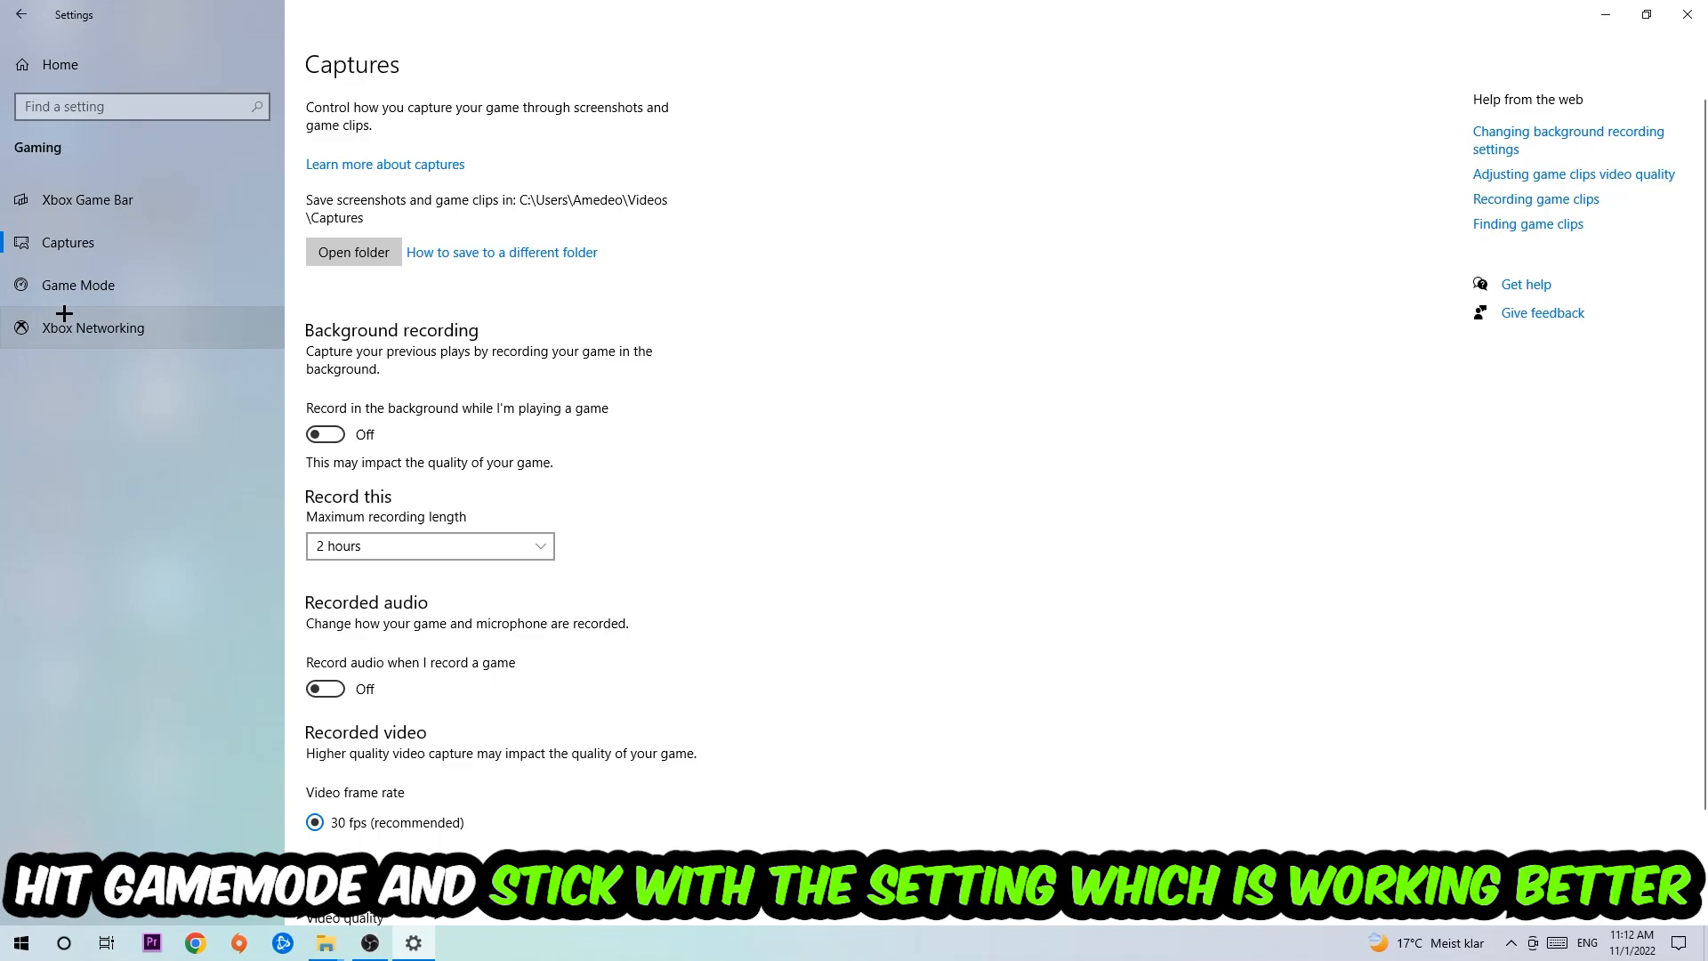
click(78, 285)
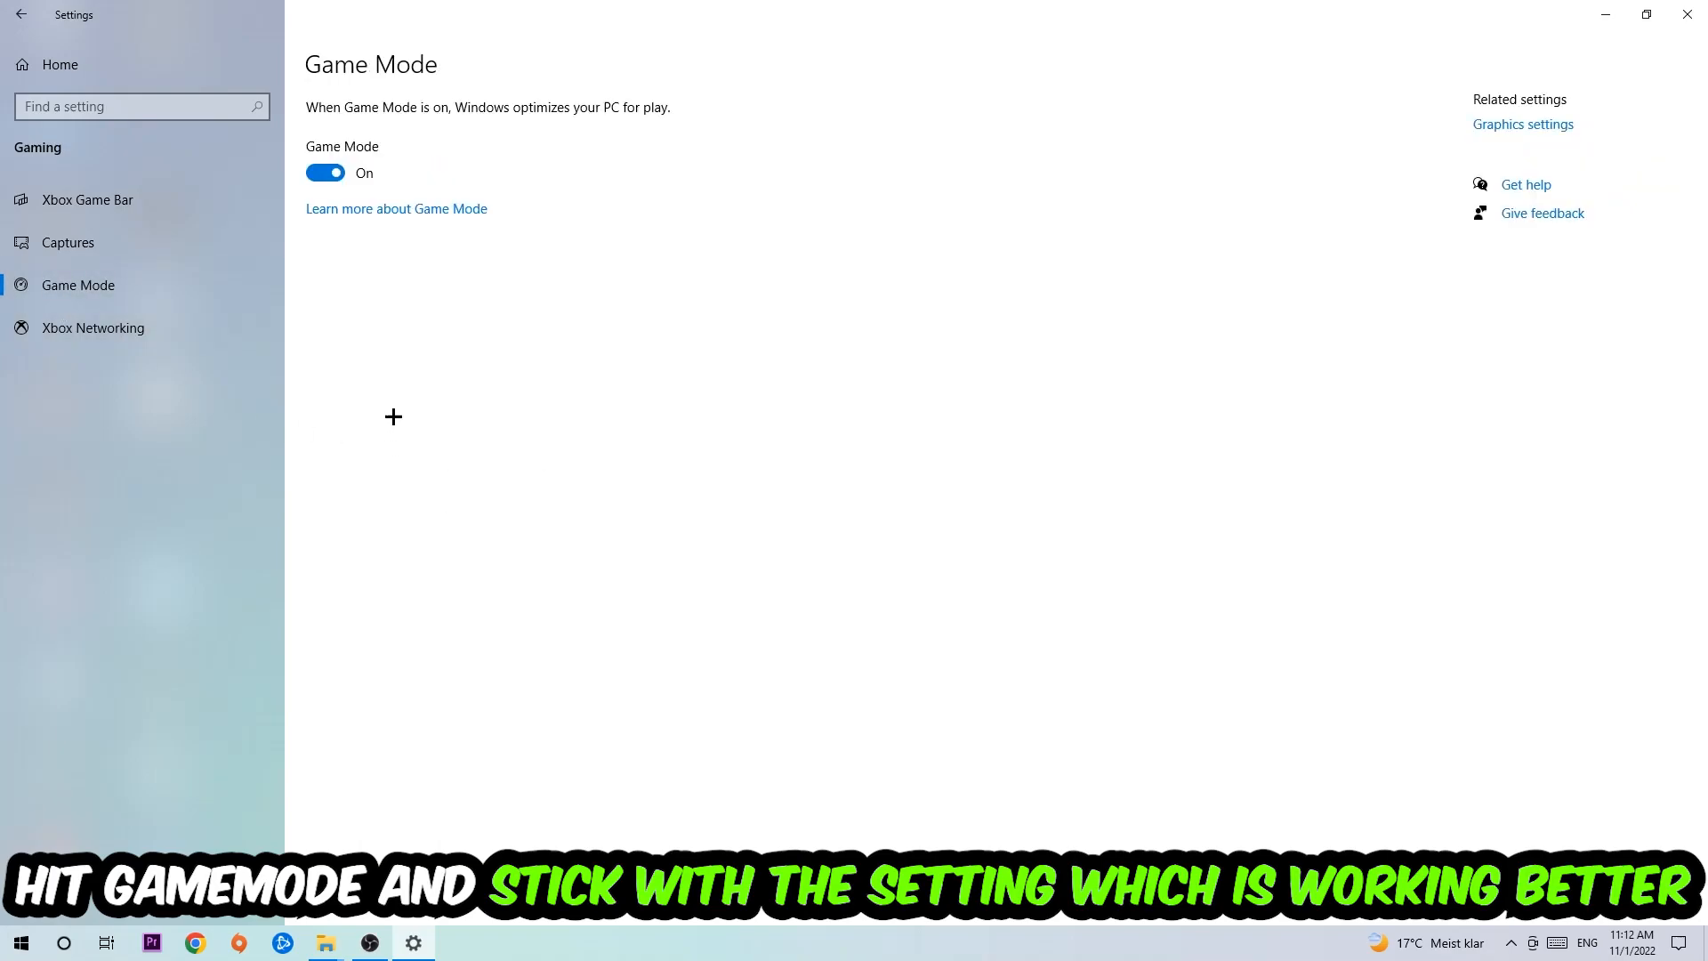
mouse_move(371, 299)
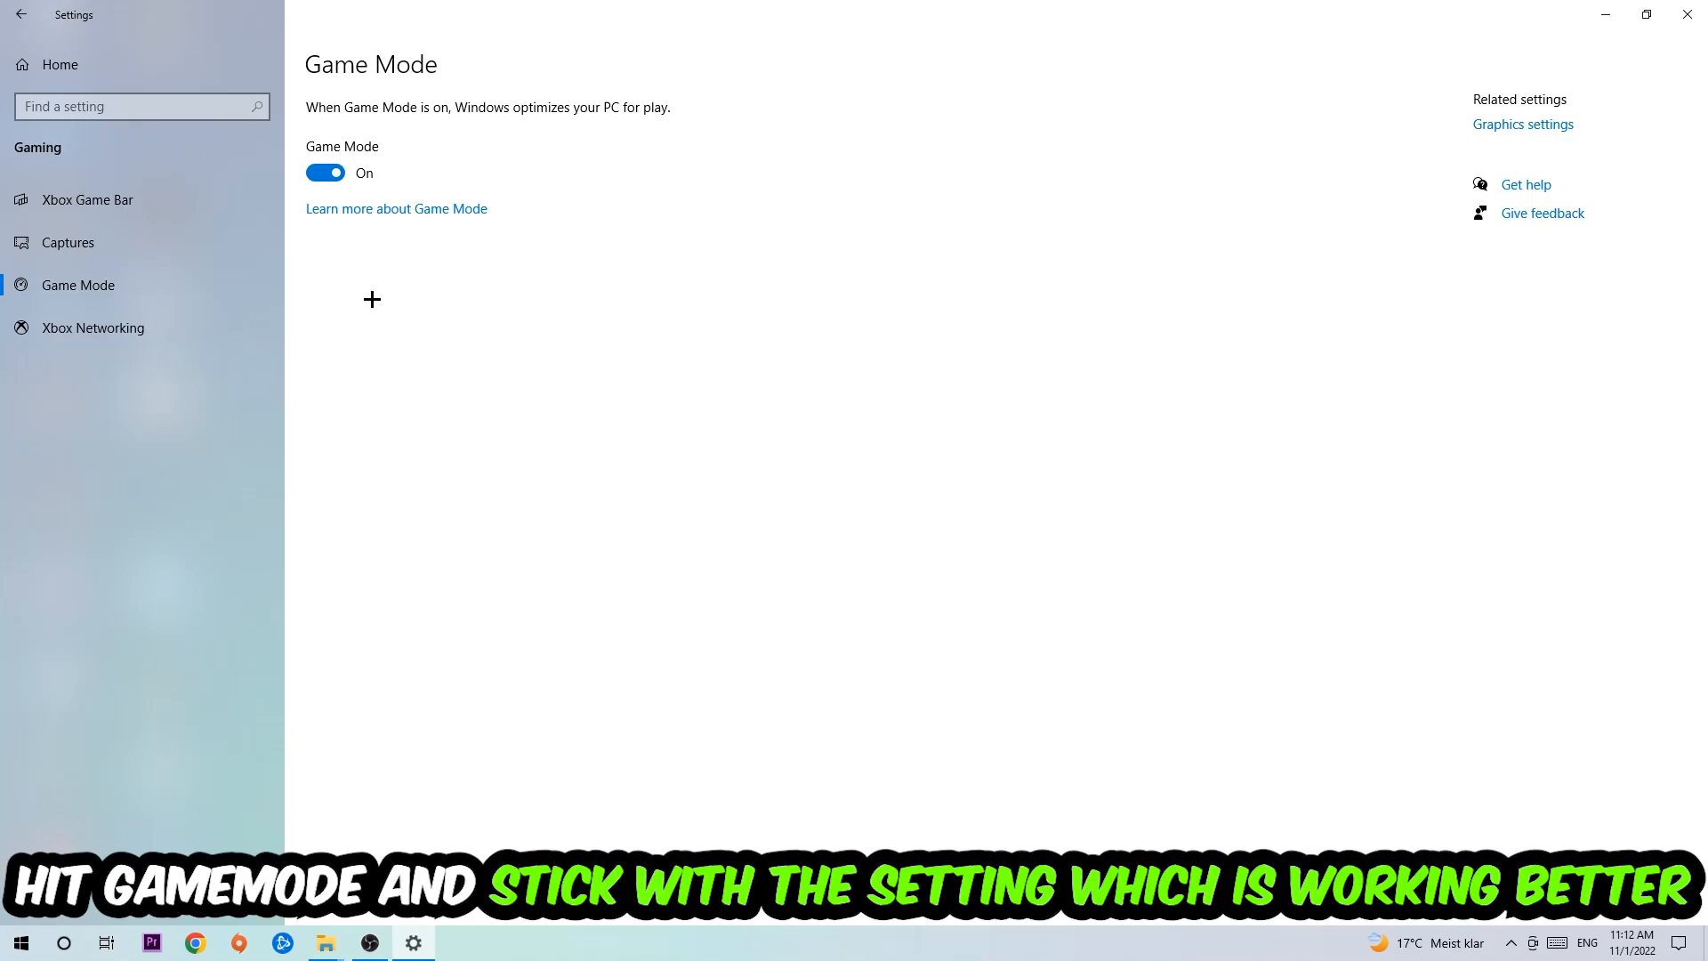
- Return to the Settings home page and open Update & Security
click(20, 15)
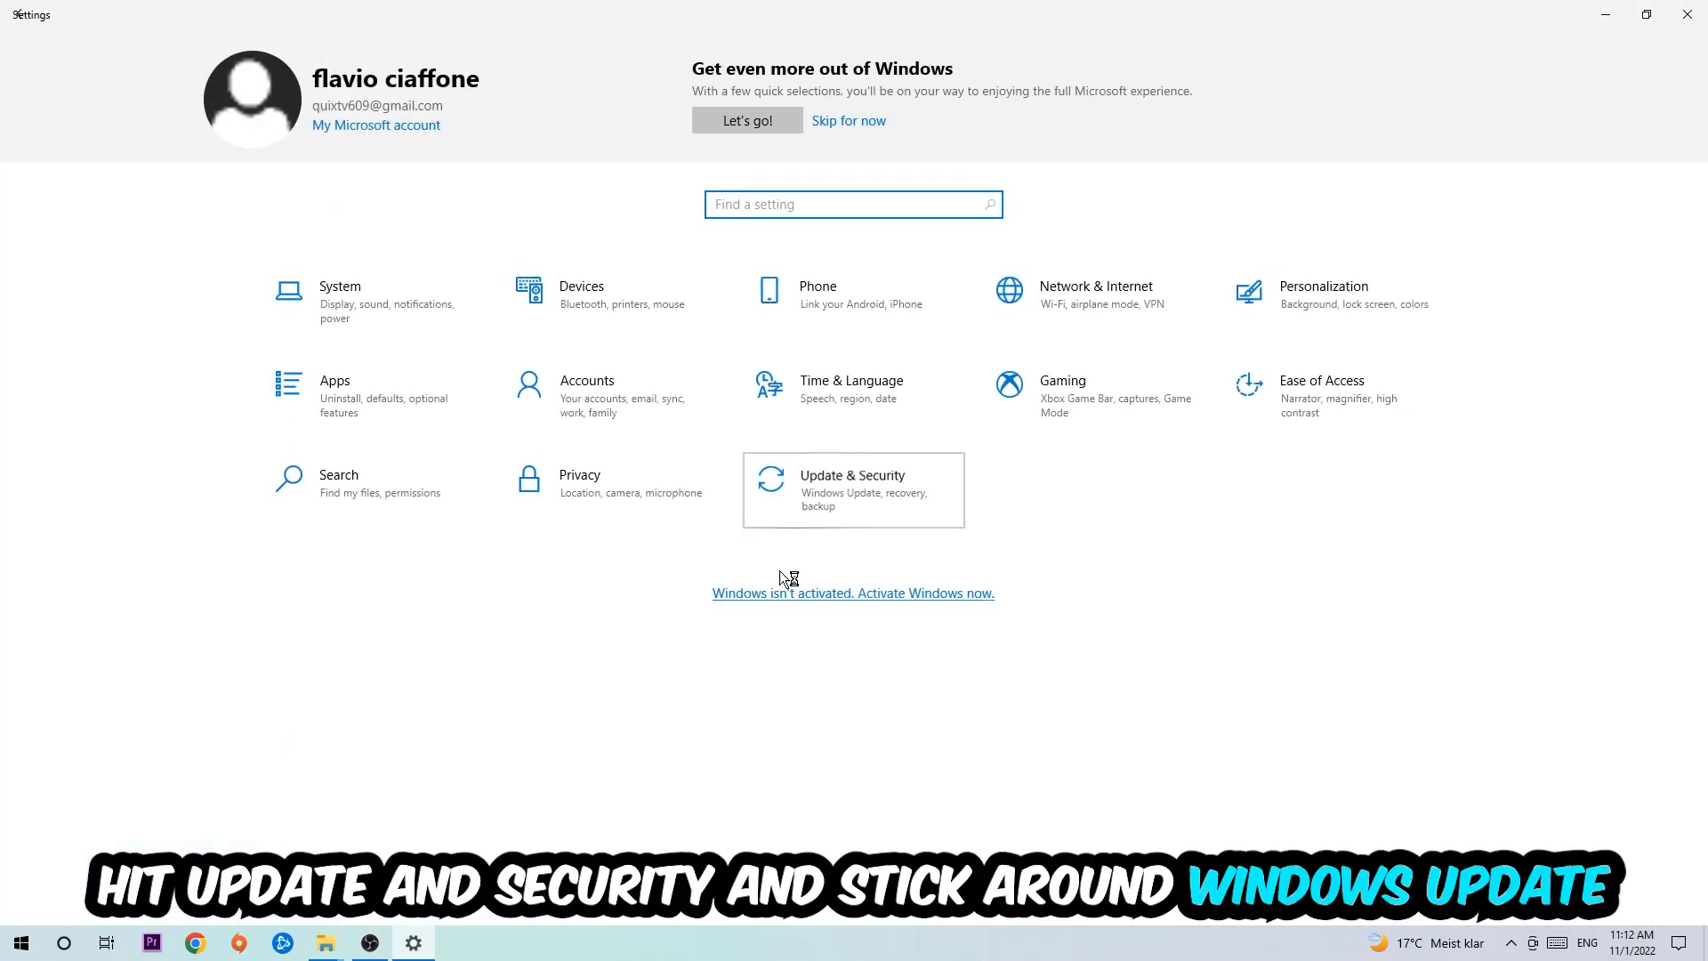
click(850, 489)
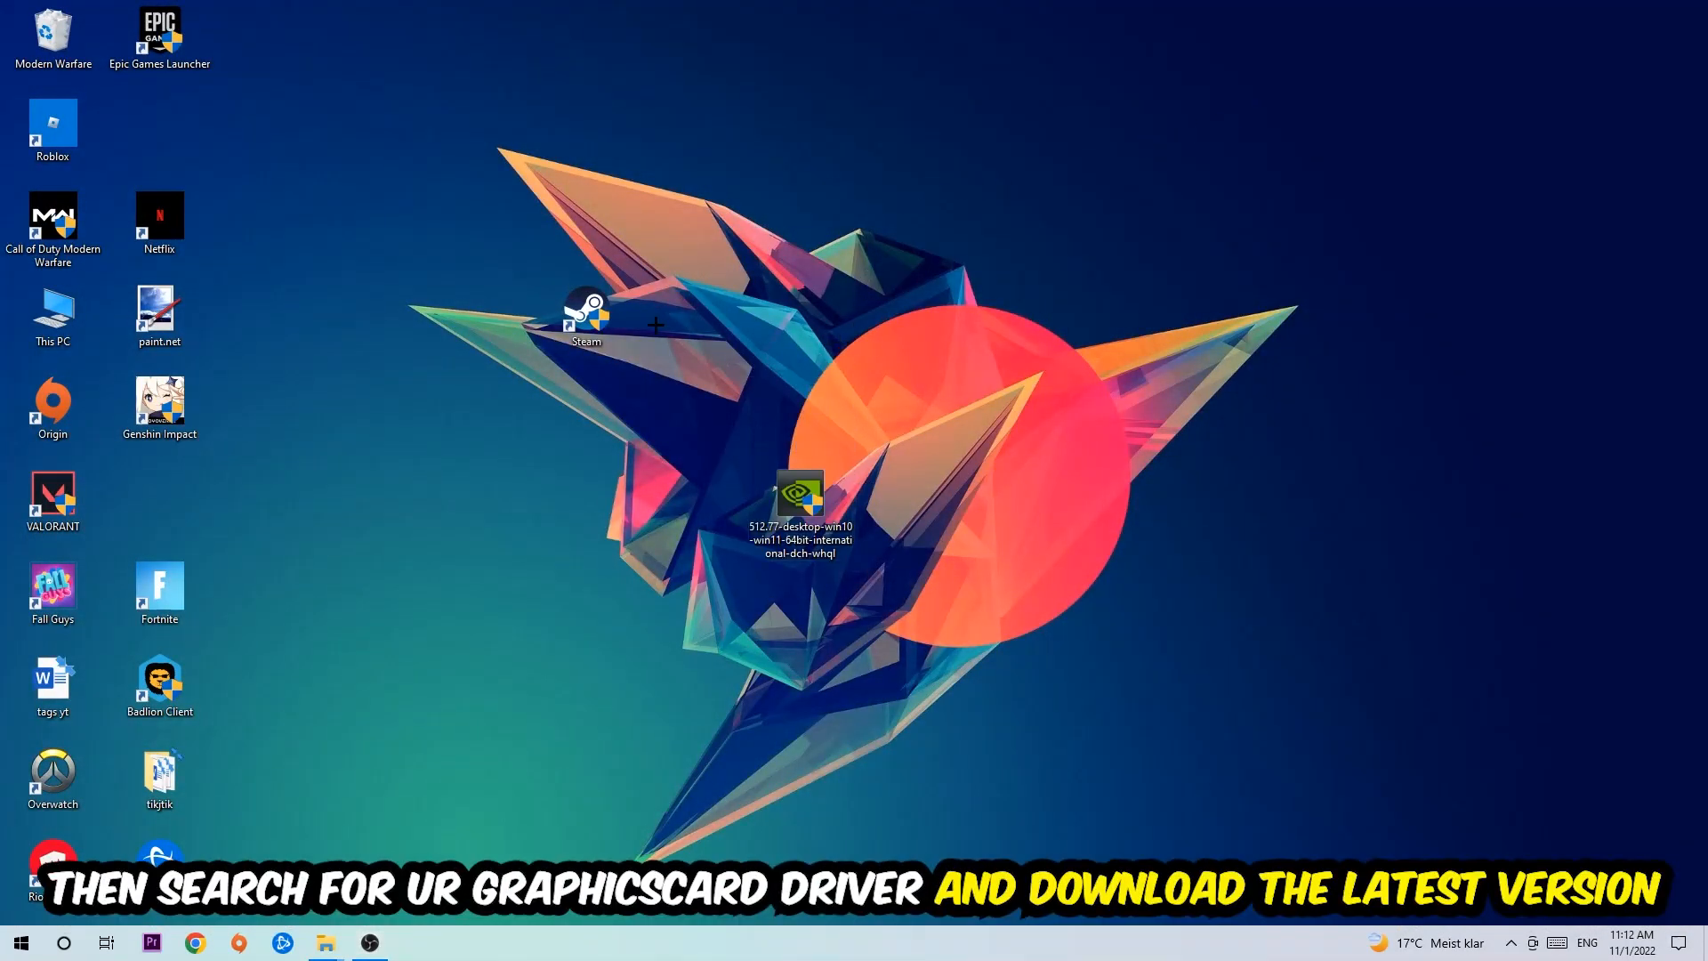
mouse_move(787, 353)
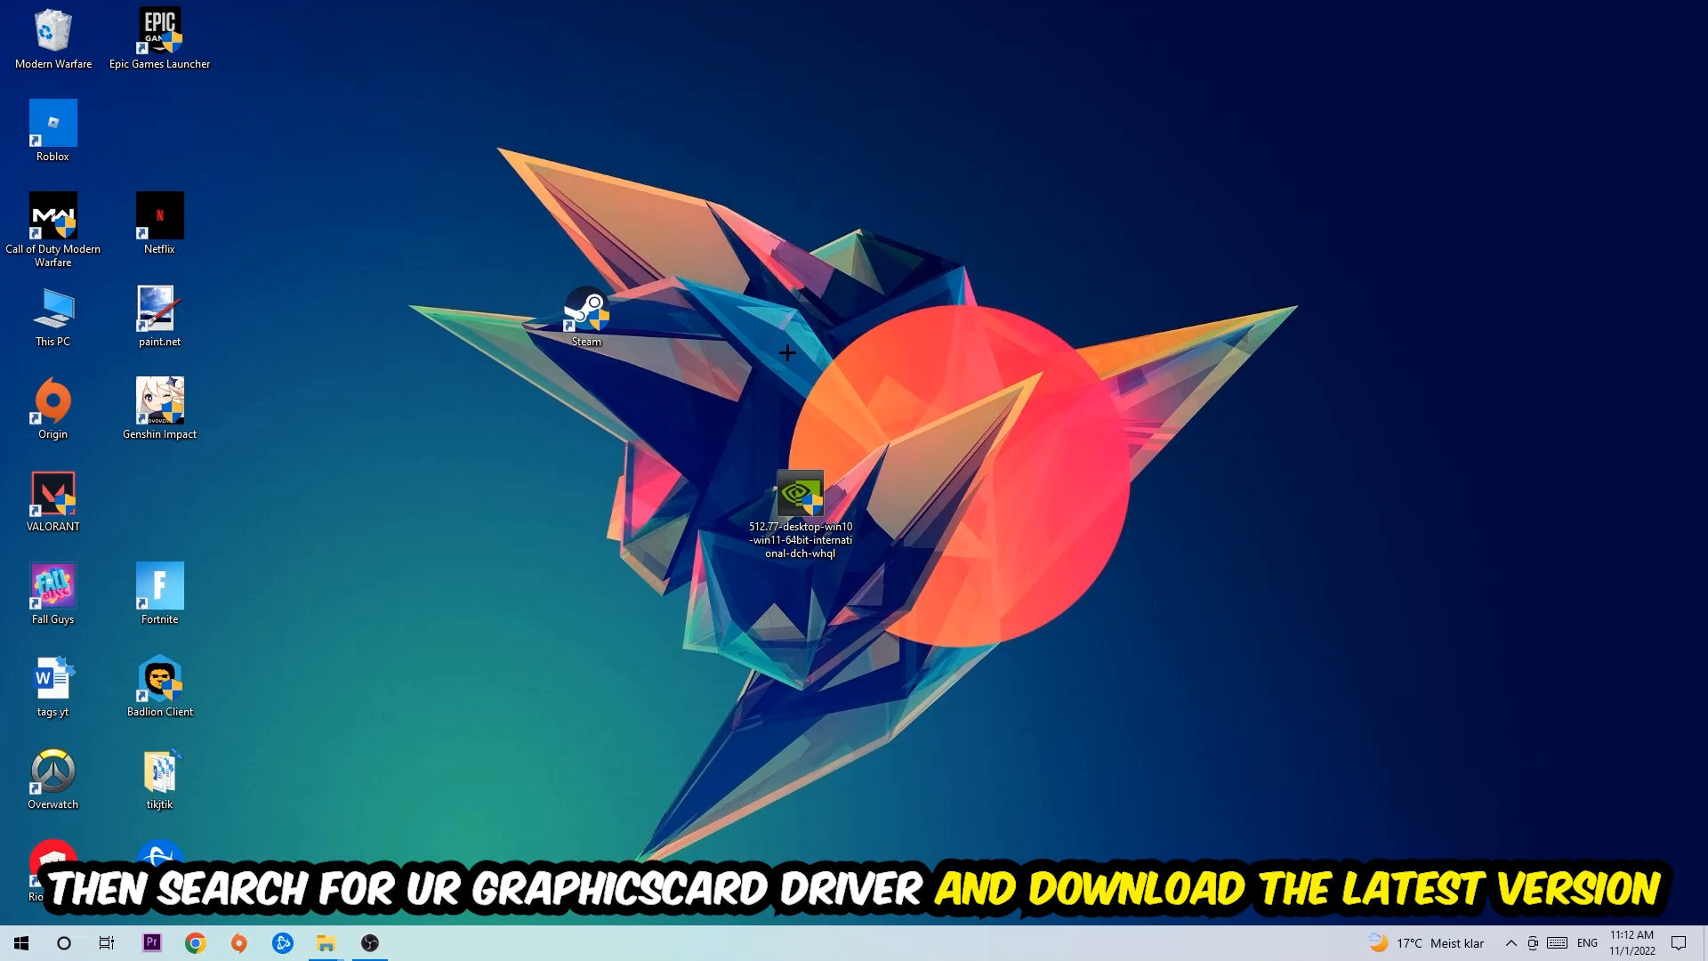